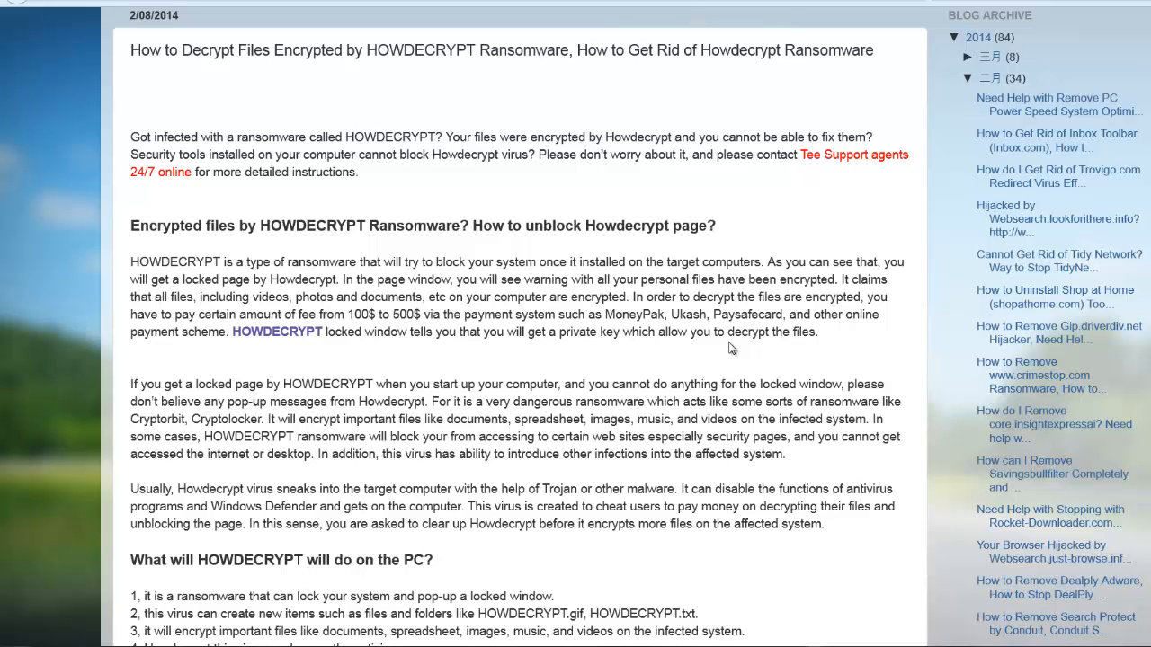
mouse_move(727, 339)
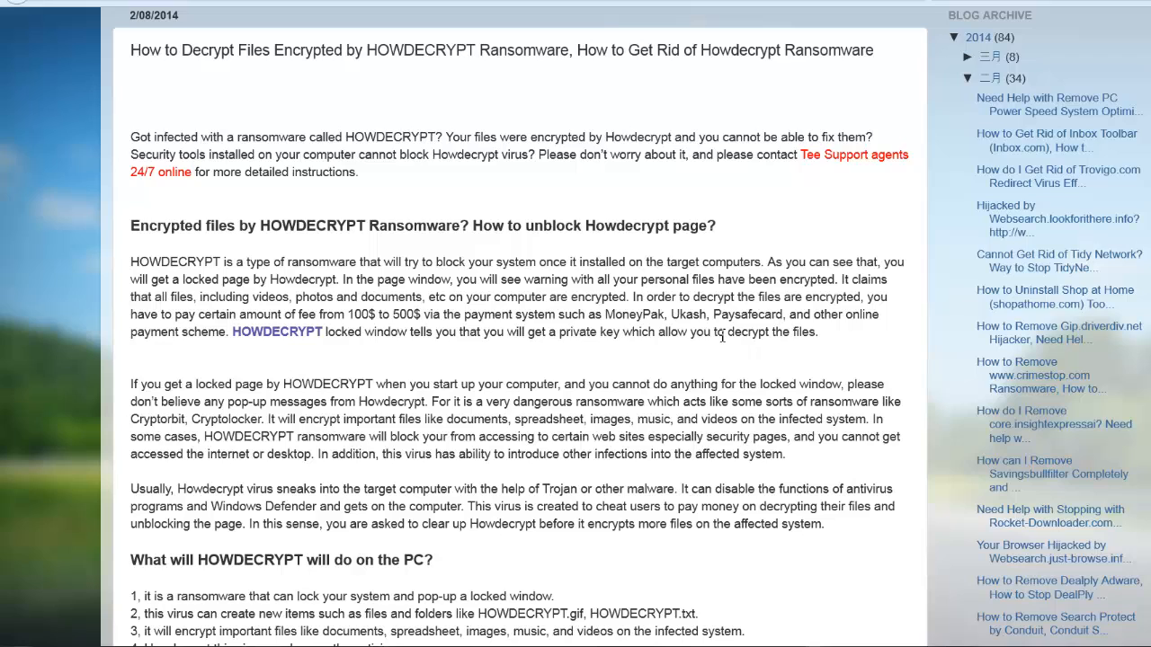
mouse_move(583, 136)
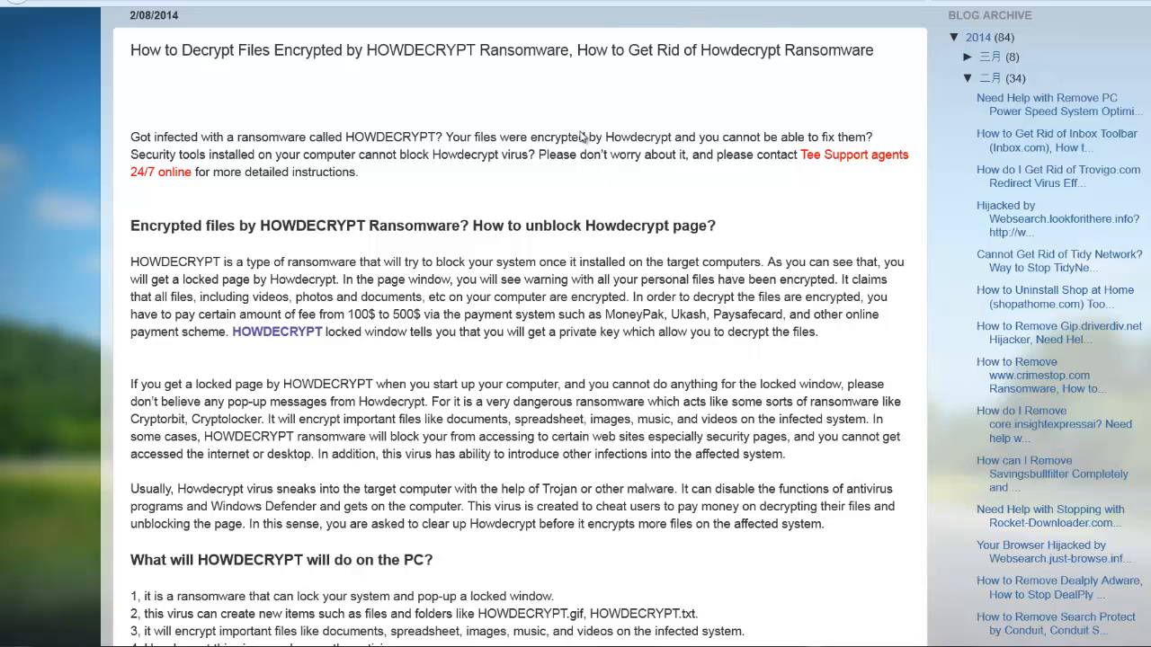
mouse_move(486, 162)
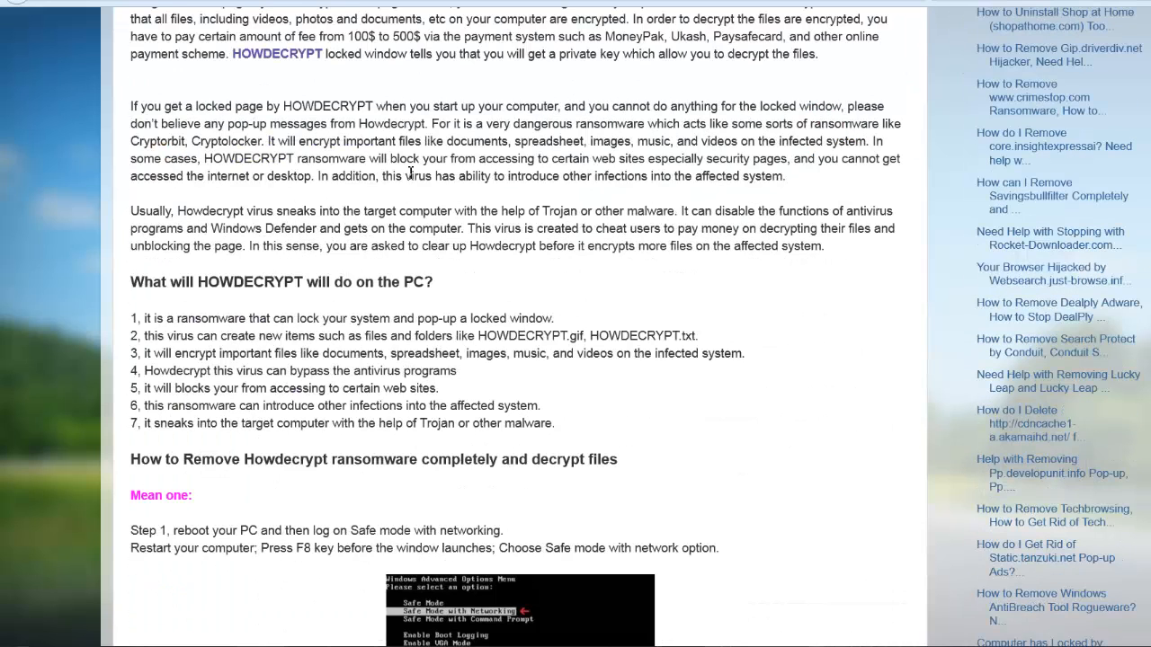
mouse_move(266, 331)
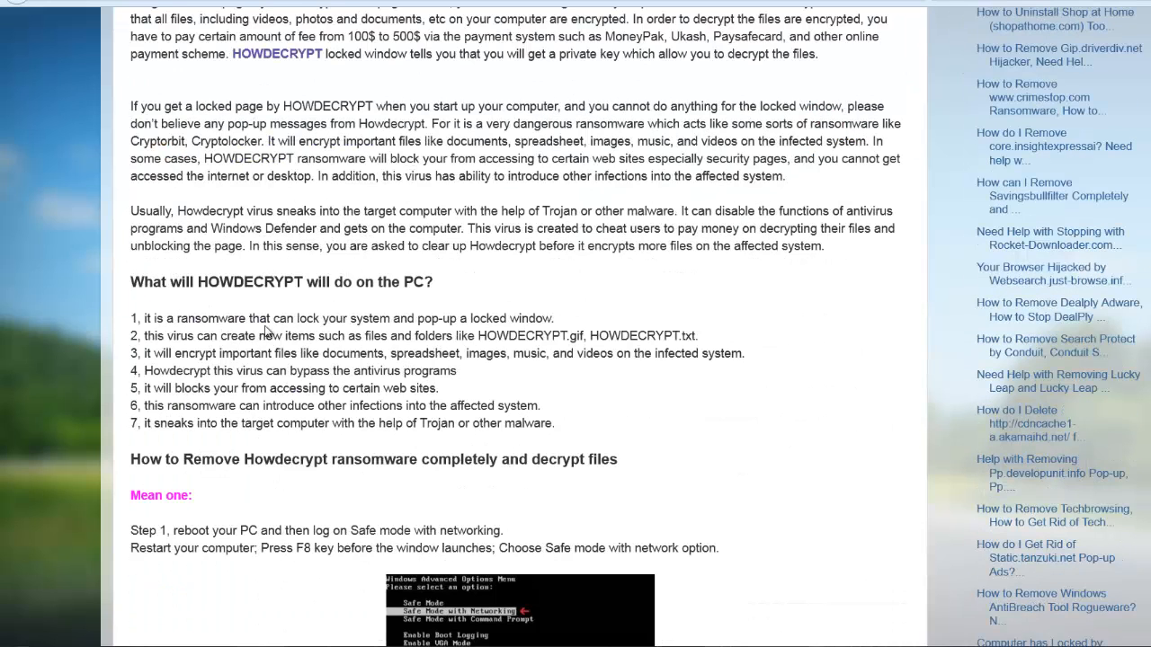
- Choose the File Activity by Filename search and enter howdecrypt as the filename
scroll("down", 3)
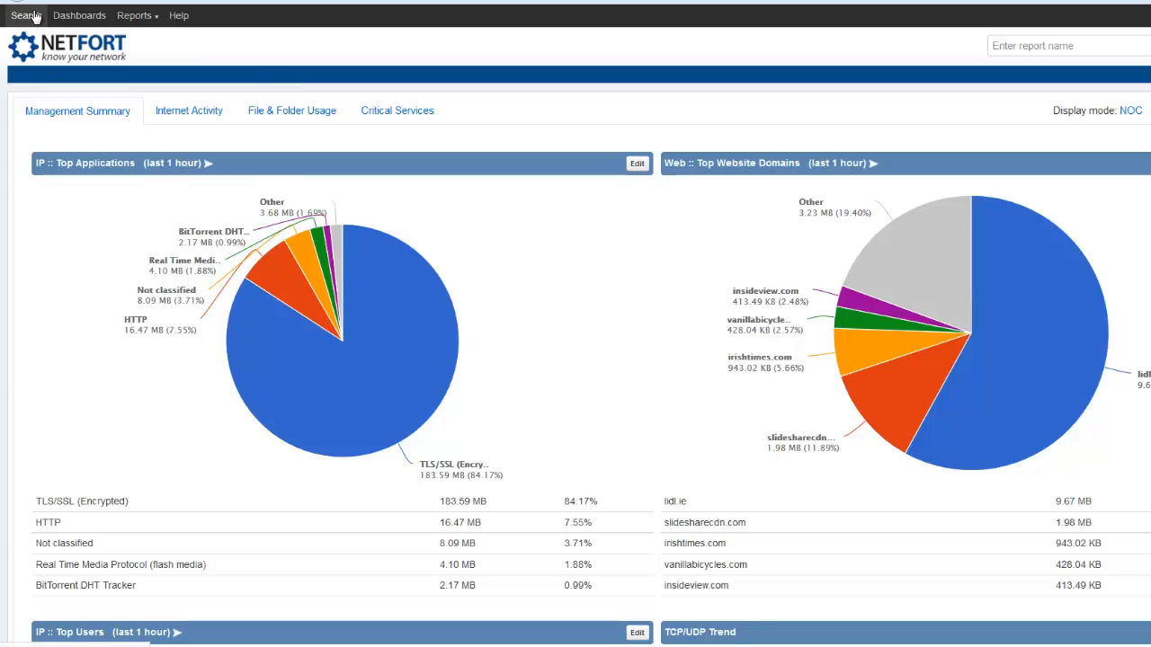
left_click(25, 14)
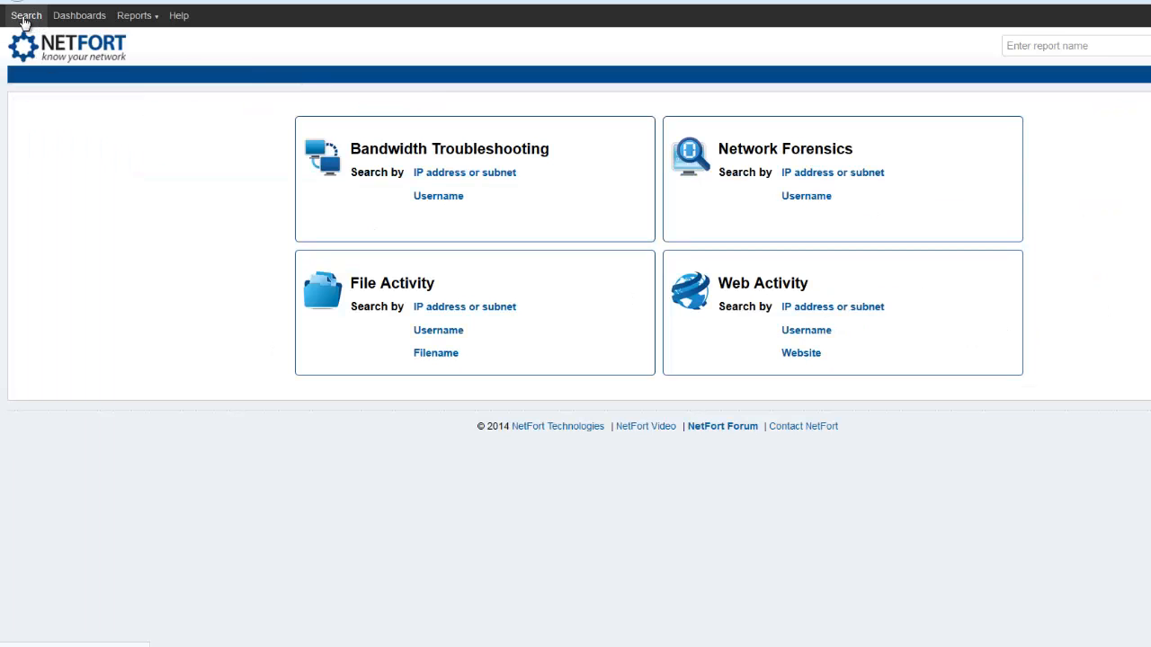
left_click(435, 353)
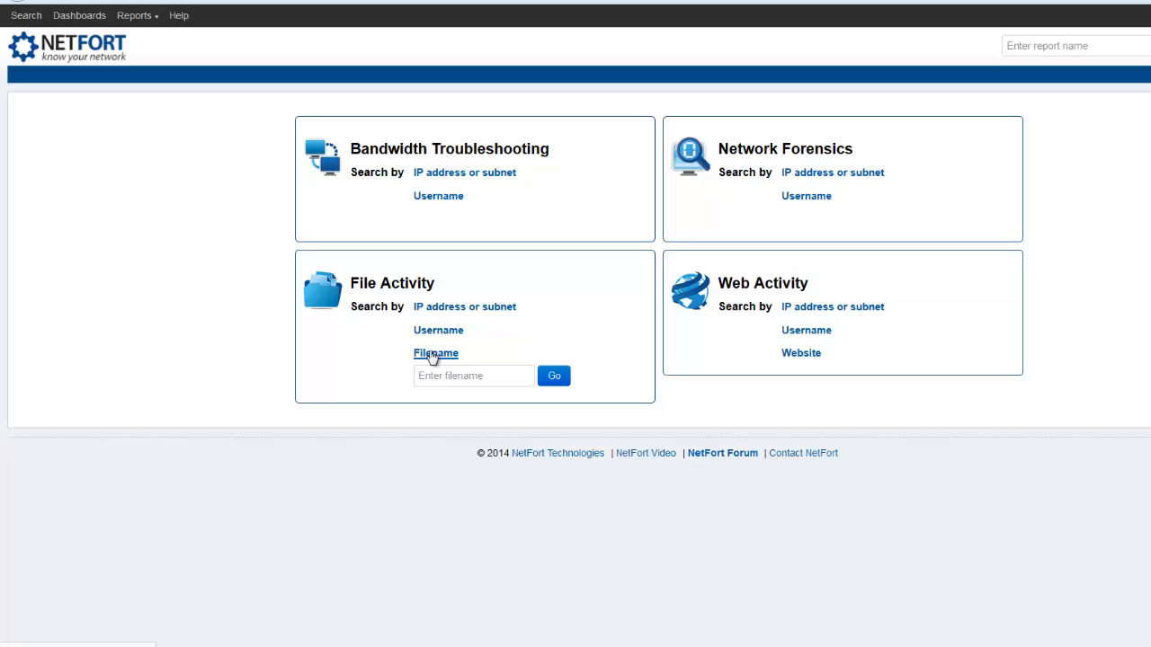
left_click(475, 376)
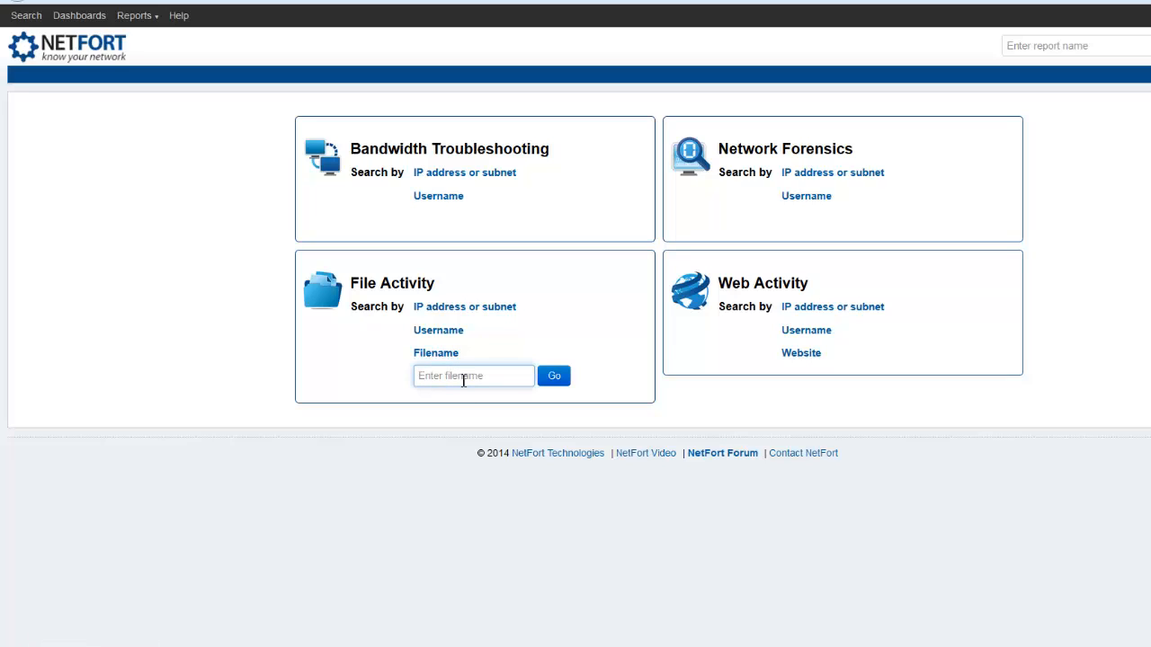
type("h")
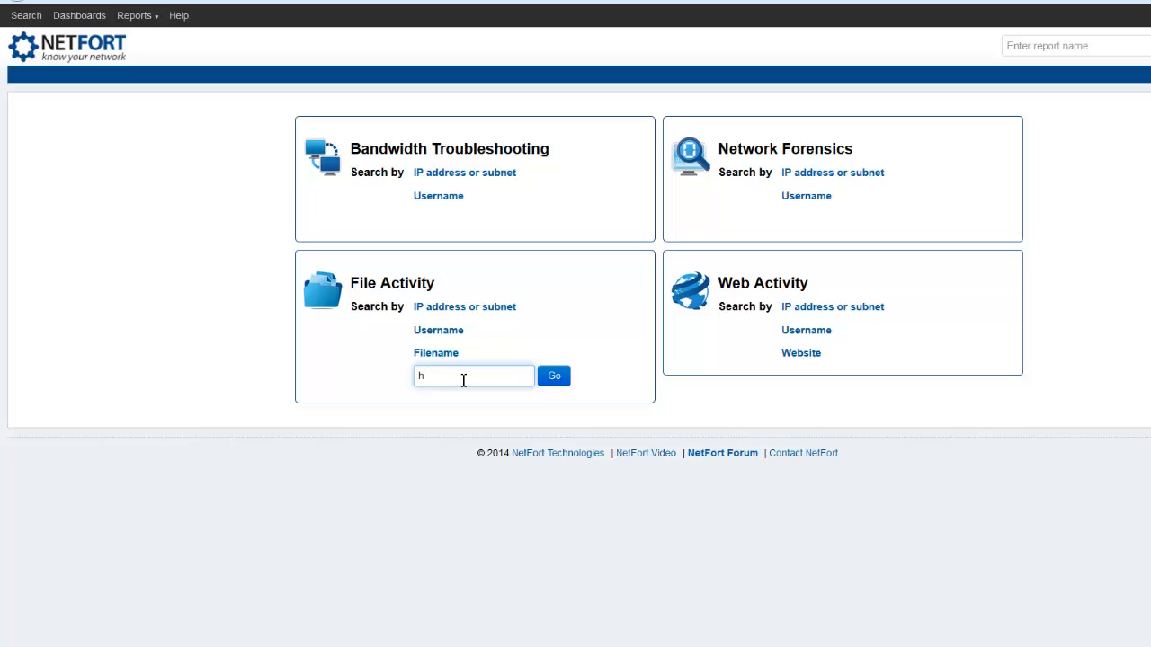
type("ow")
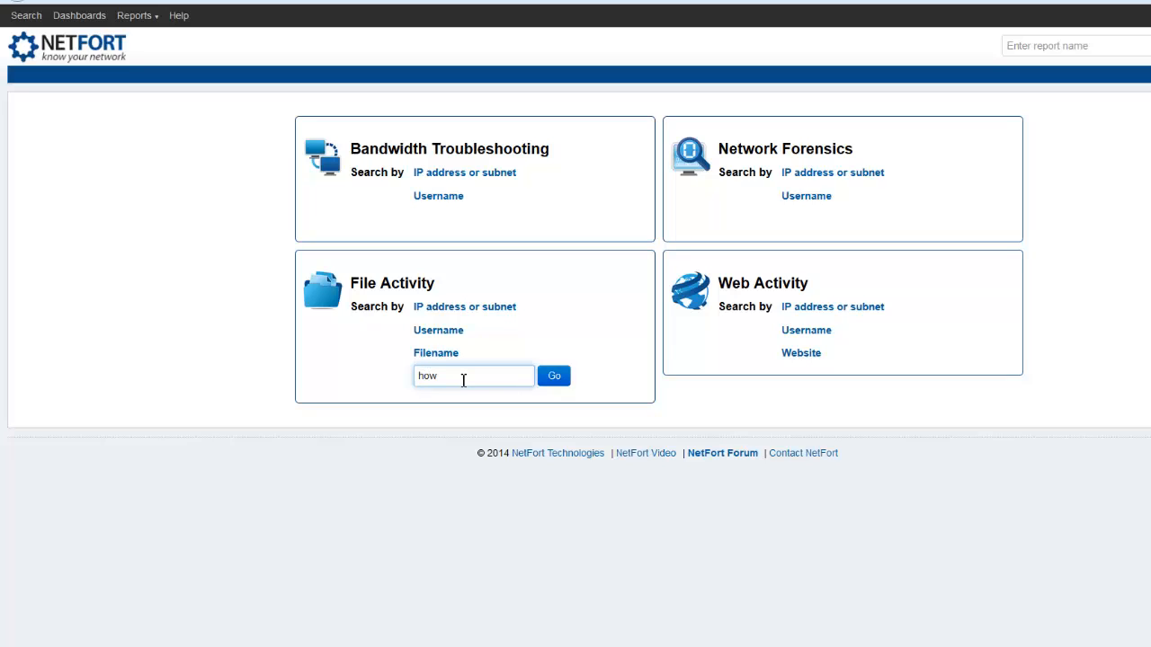
type("decr")
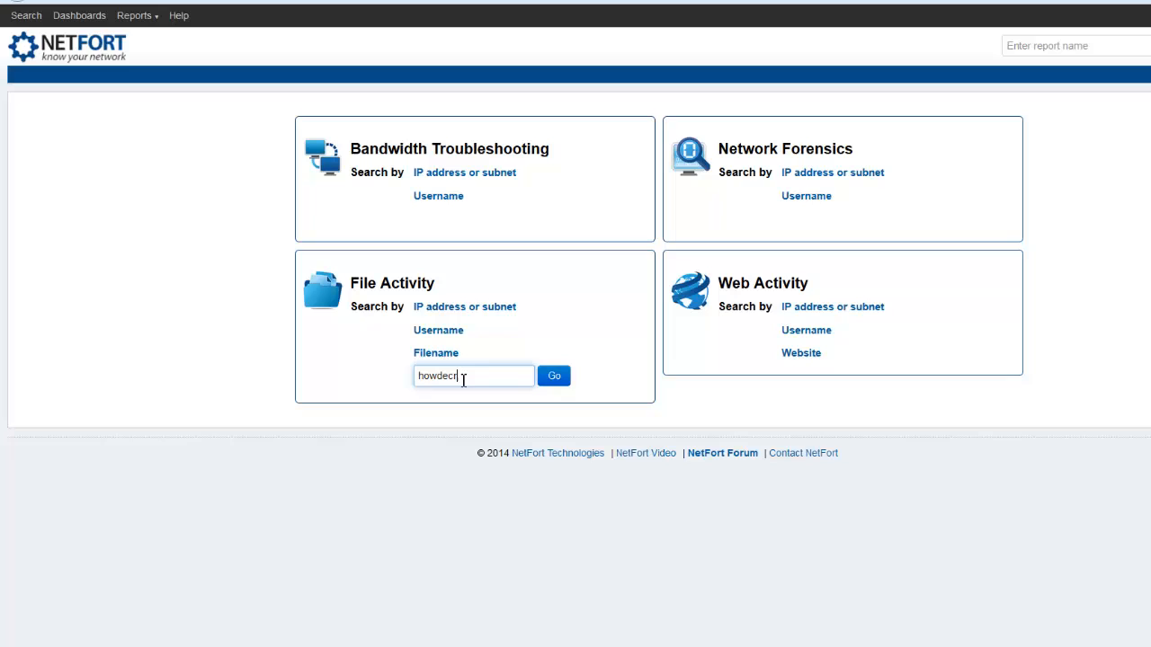
type("ypt")
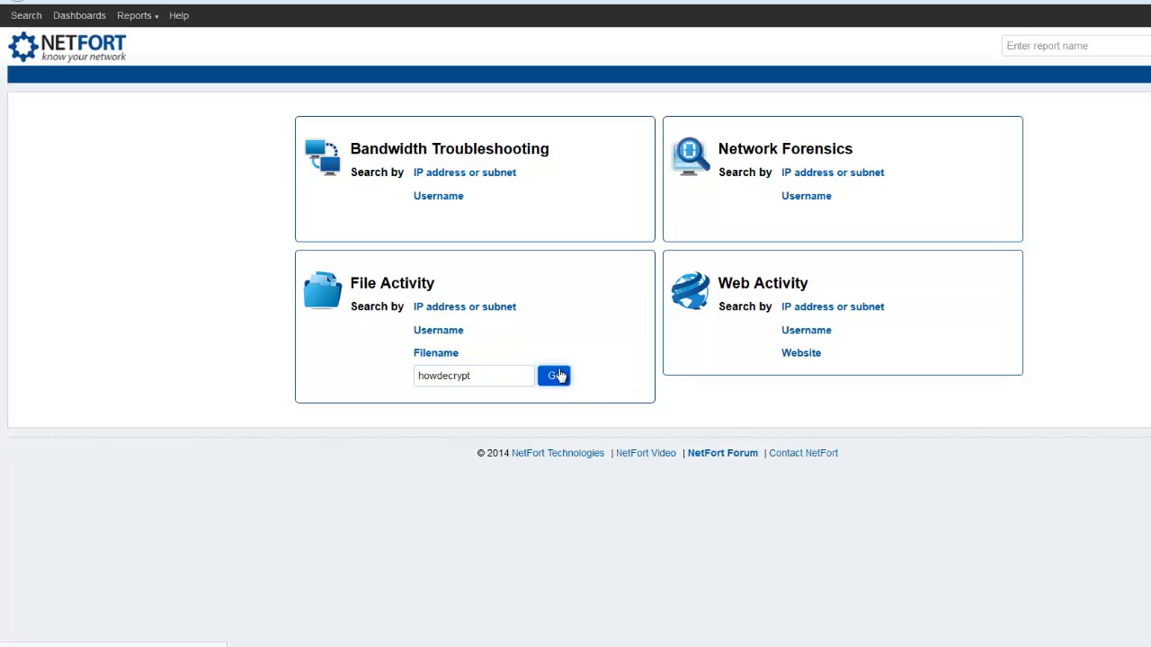
- Run the howdecrypt search, check the time range, and pick out HOWDECRYPT.txt in the Path column
left_click(554, 376)
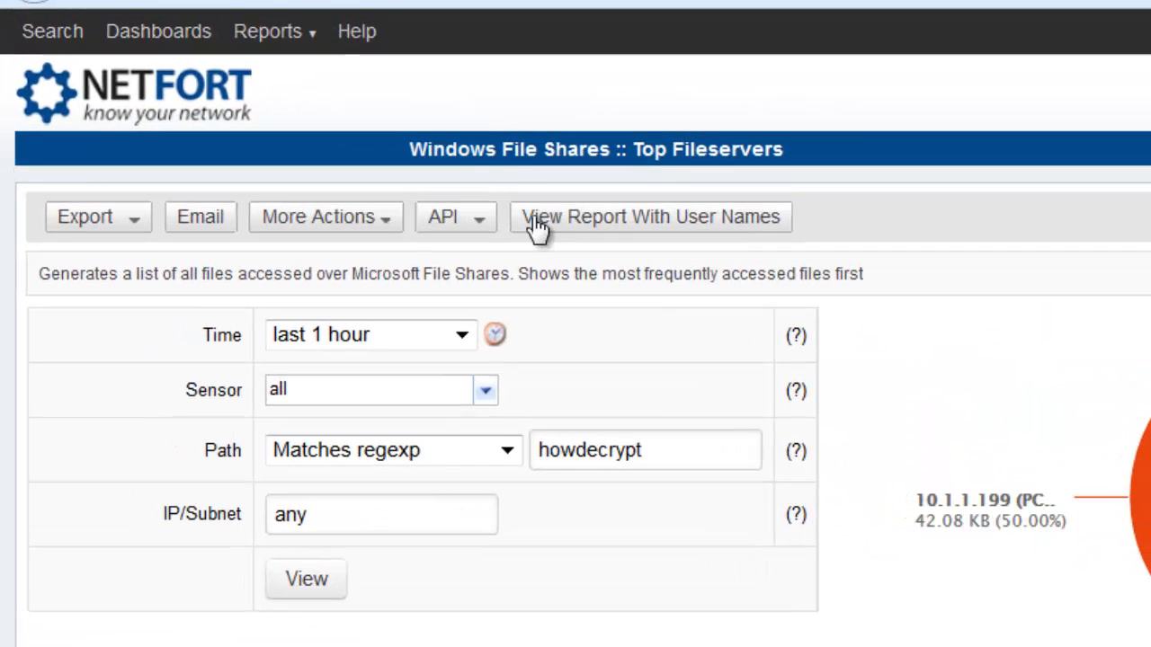
left_click(493, 334)
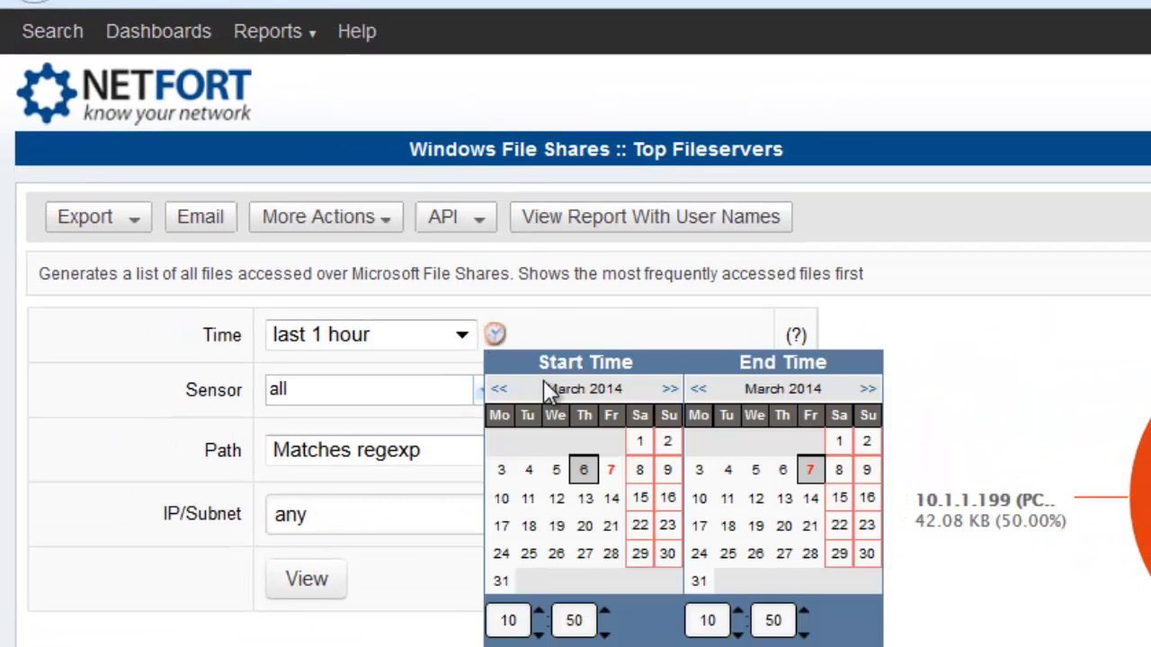
mouse_move(450, 360)
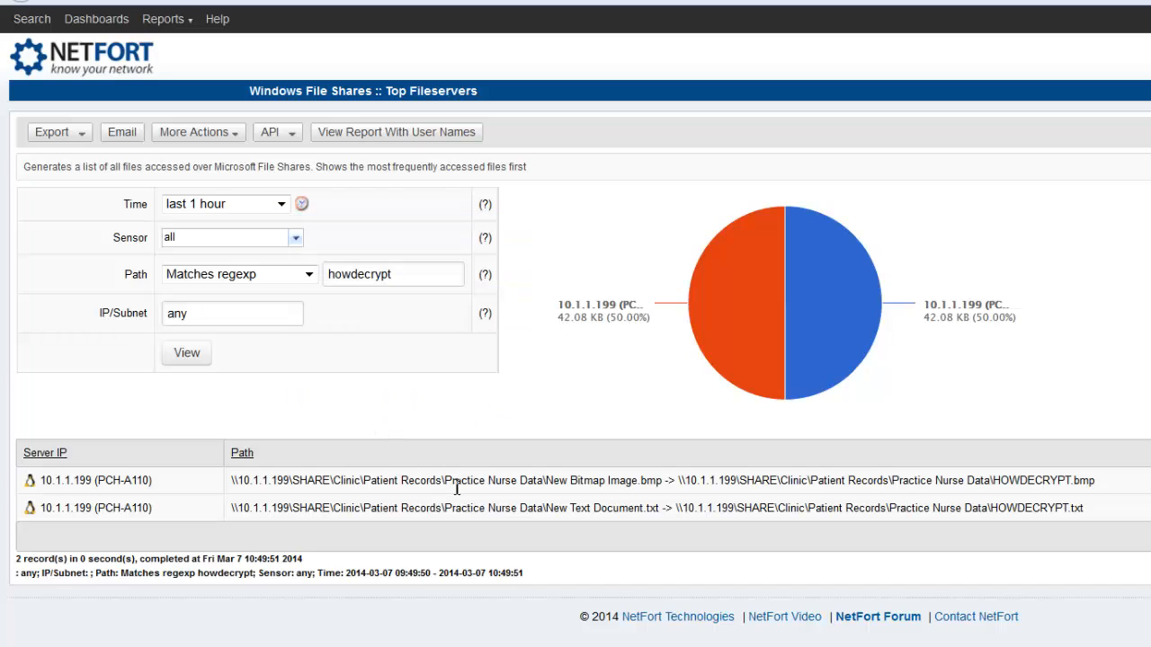
double_click(1035, 507)
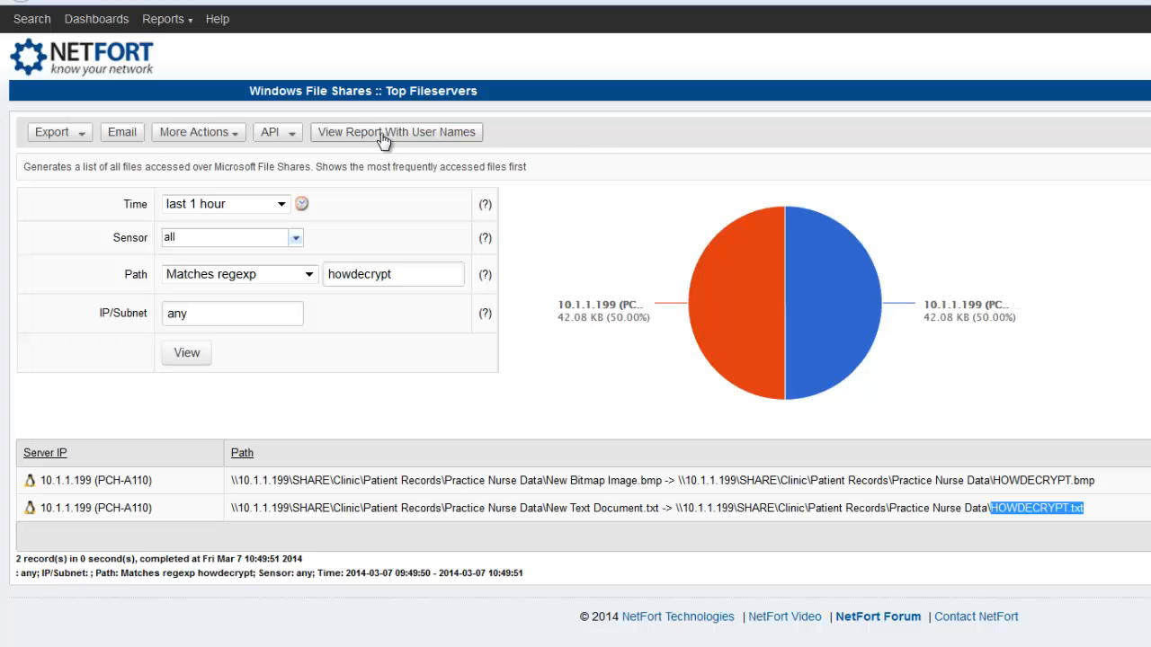
left_click(395, 133)
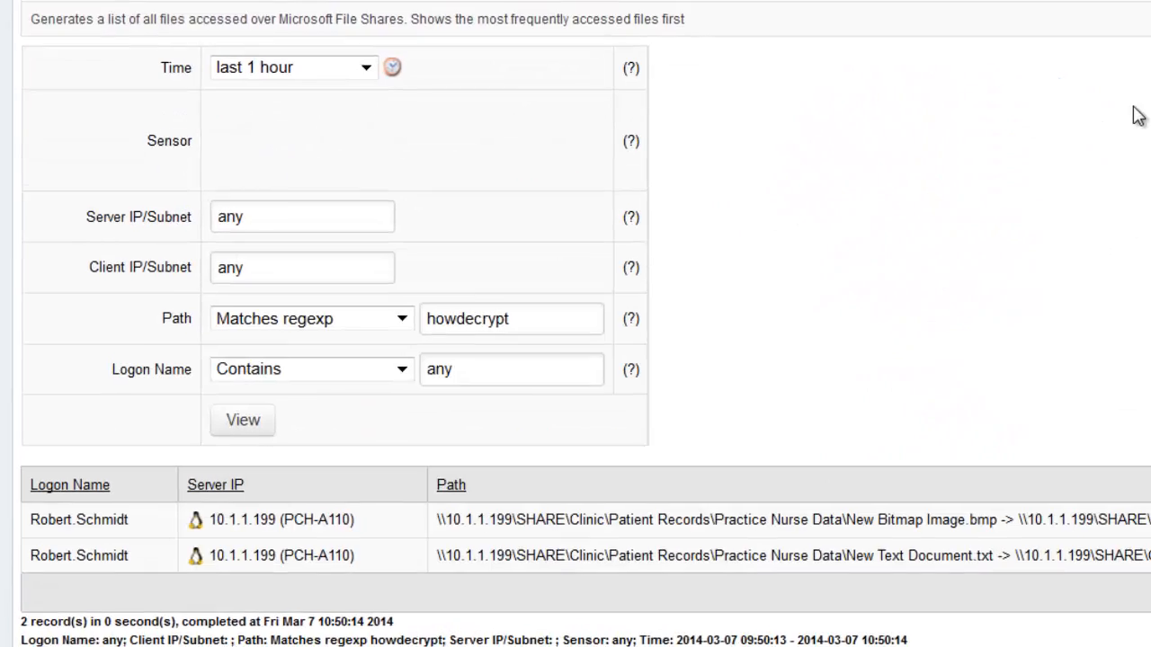
scroll("down", 3)
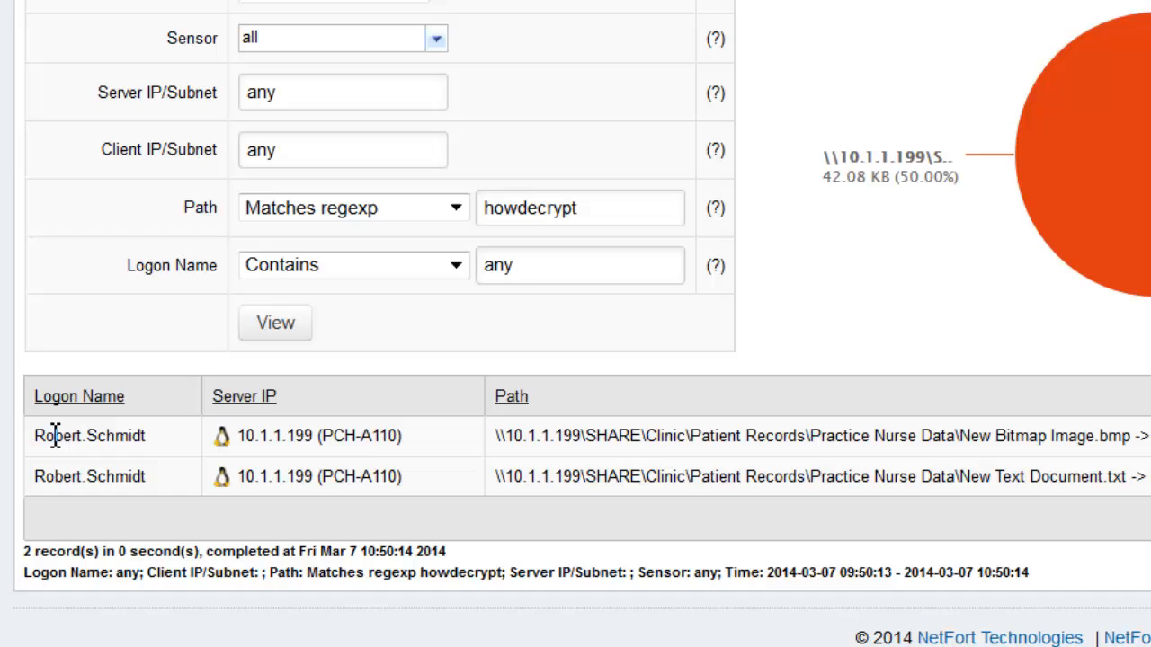
mouse_move(597, 439)
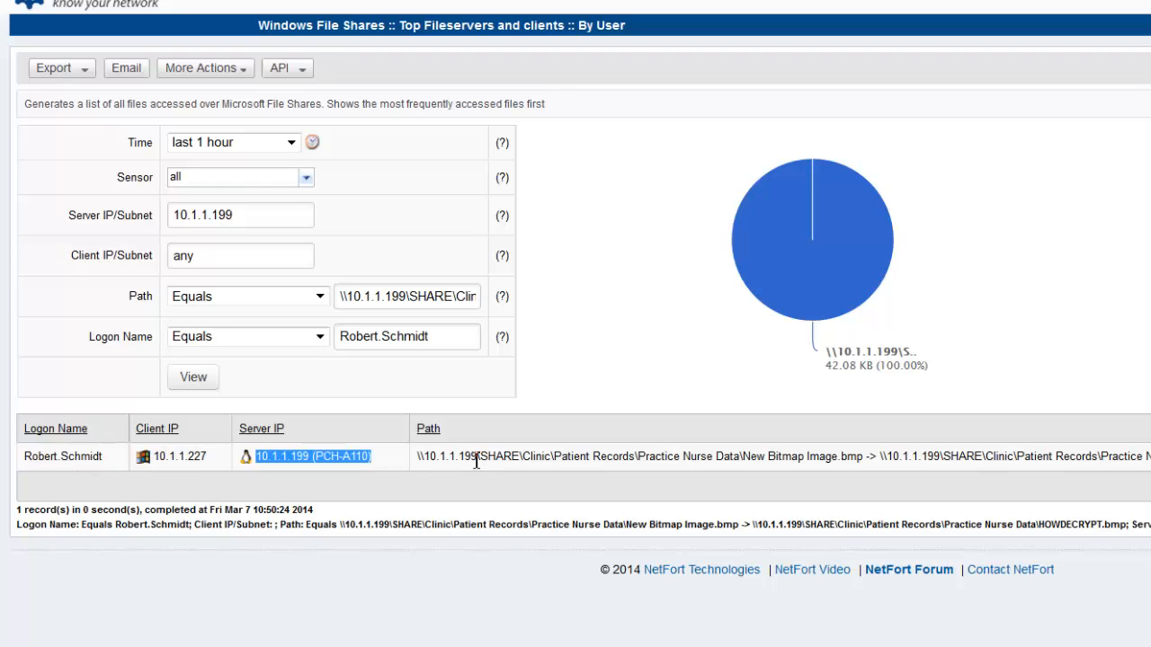
left_click_drag(435, 457, 877, 457)
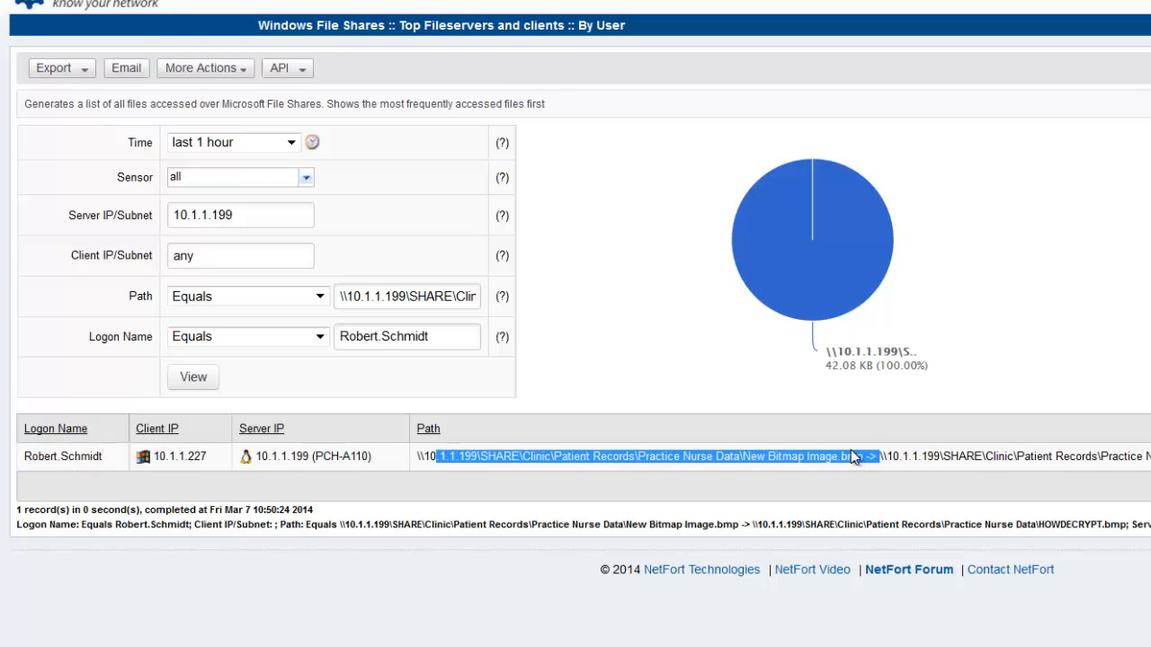
mouse_move(122, 461)
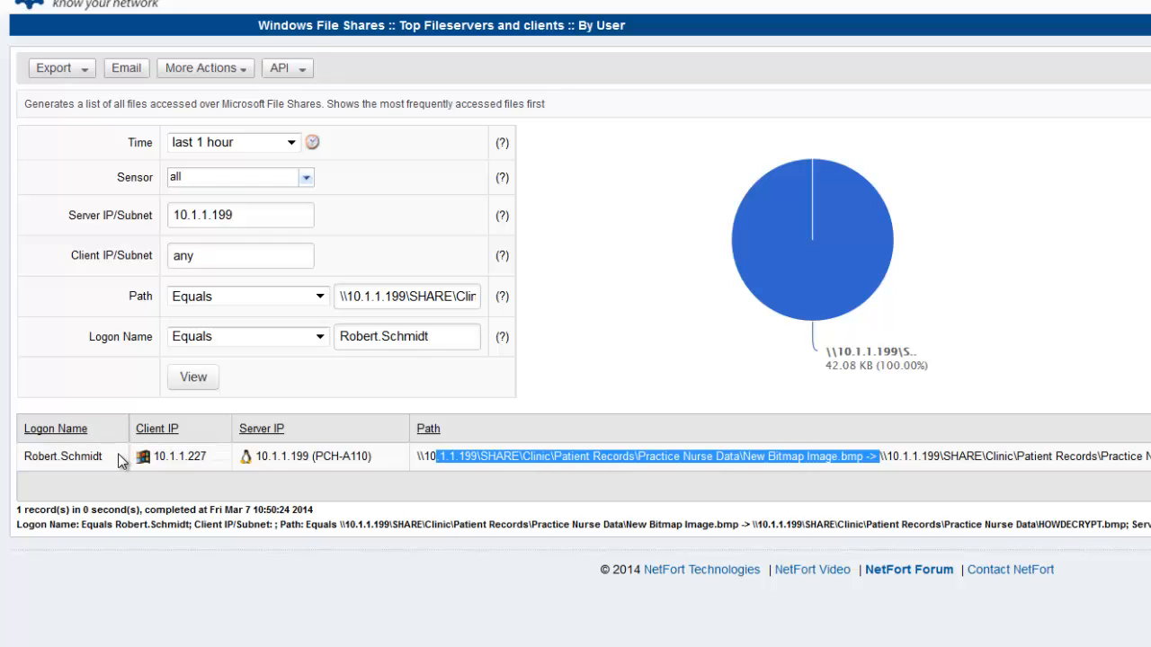
mouse_move(548, 434)
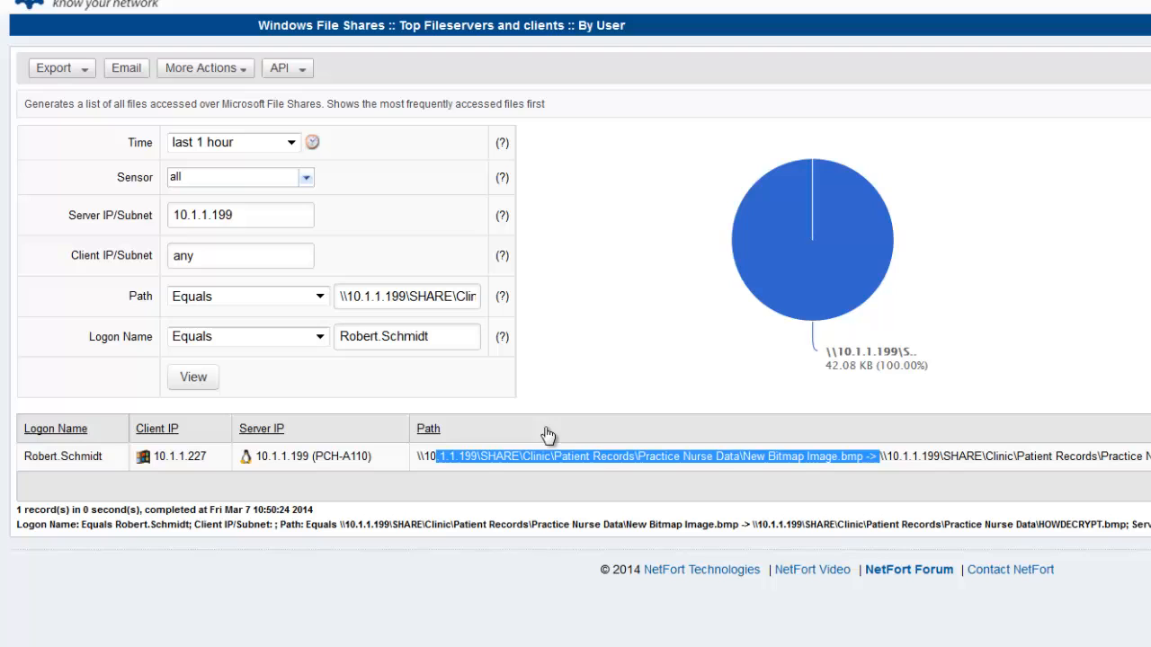